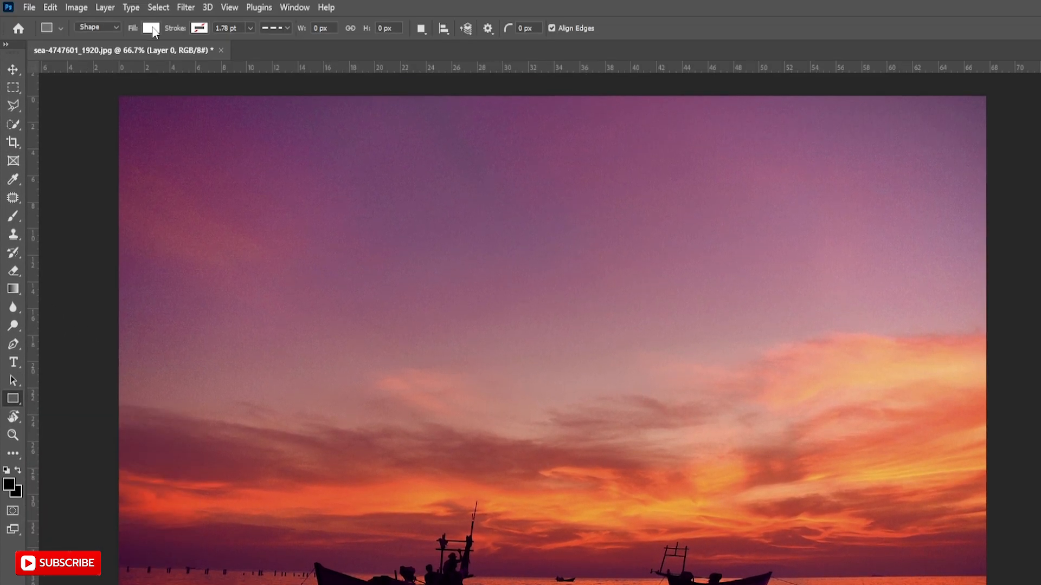
Draw a white-filled rectangle over the sunset photo's lower-right corner
click(151, 28)
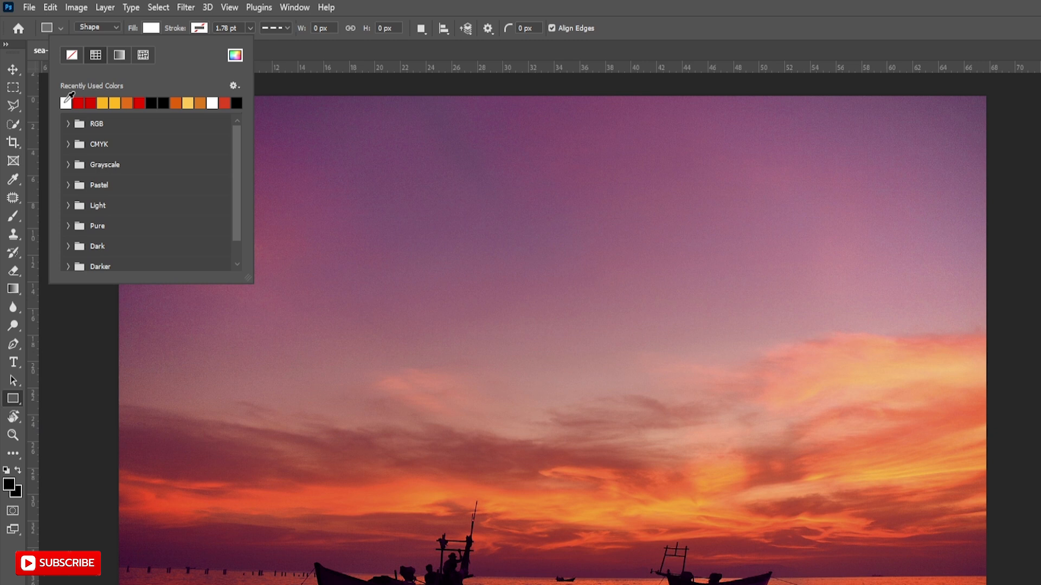
click(119, 55)
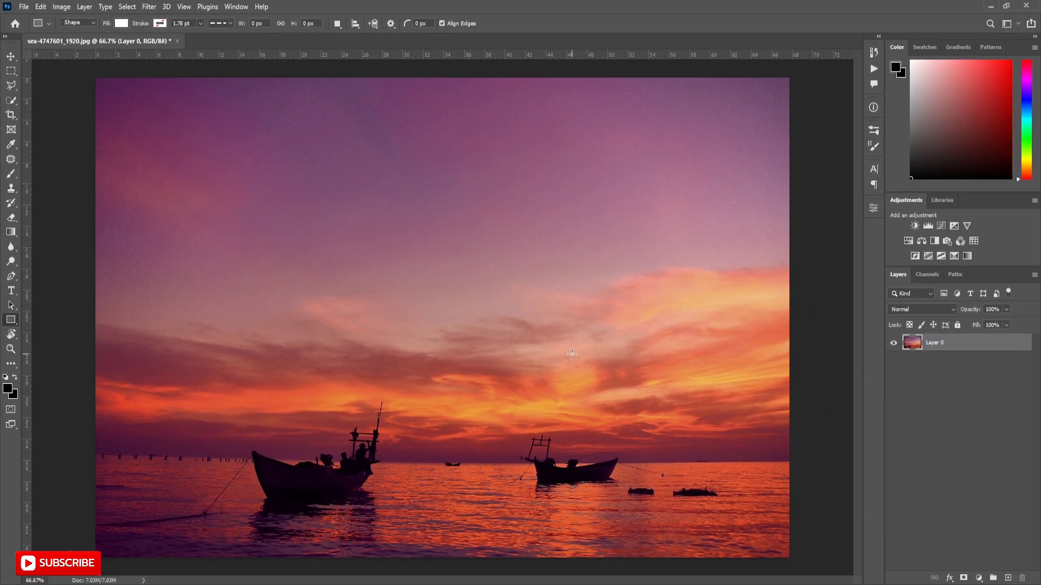
mouse_move(566, 347)
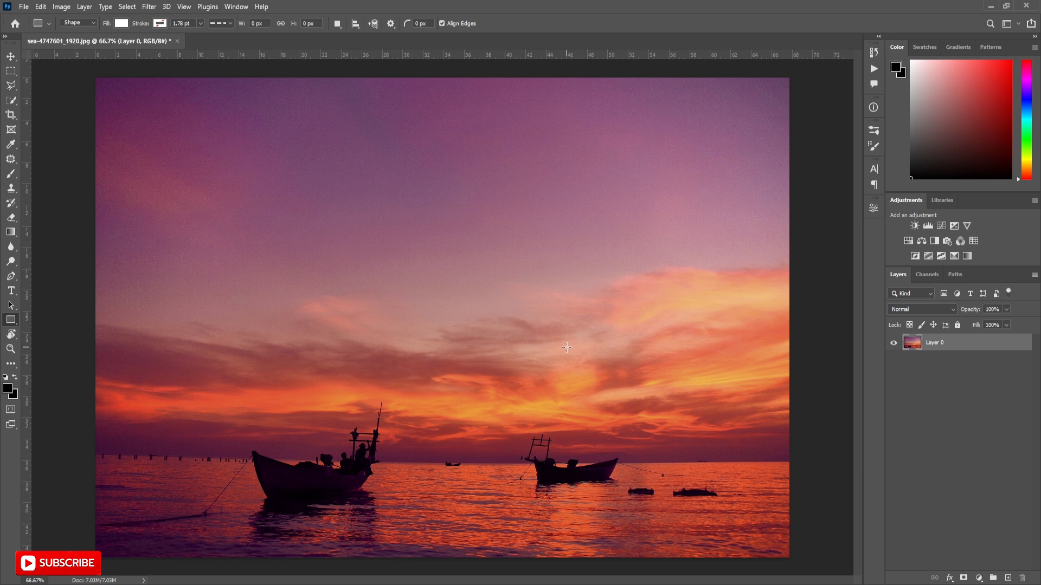
drag(565, 349, 789, 556)
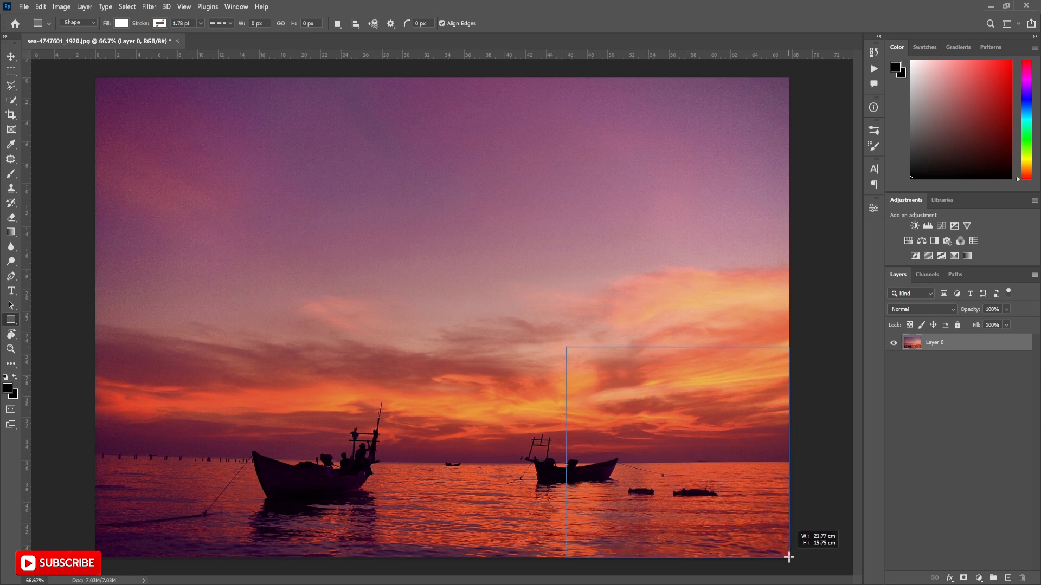
drag(567, 348, 788, 559)
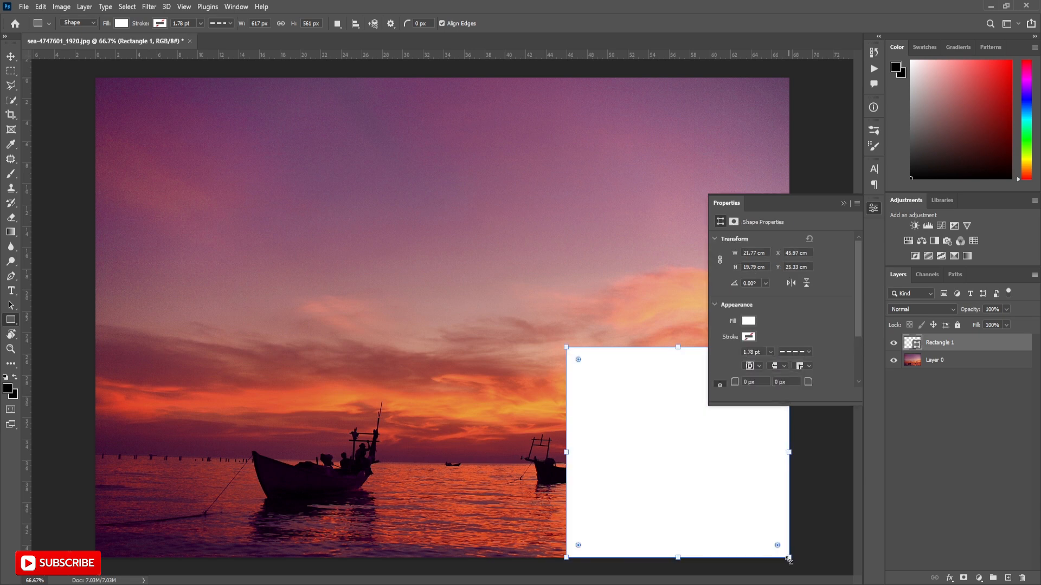
click(842, 203)
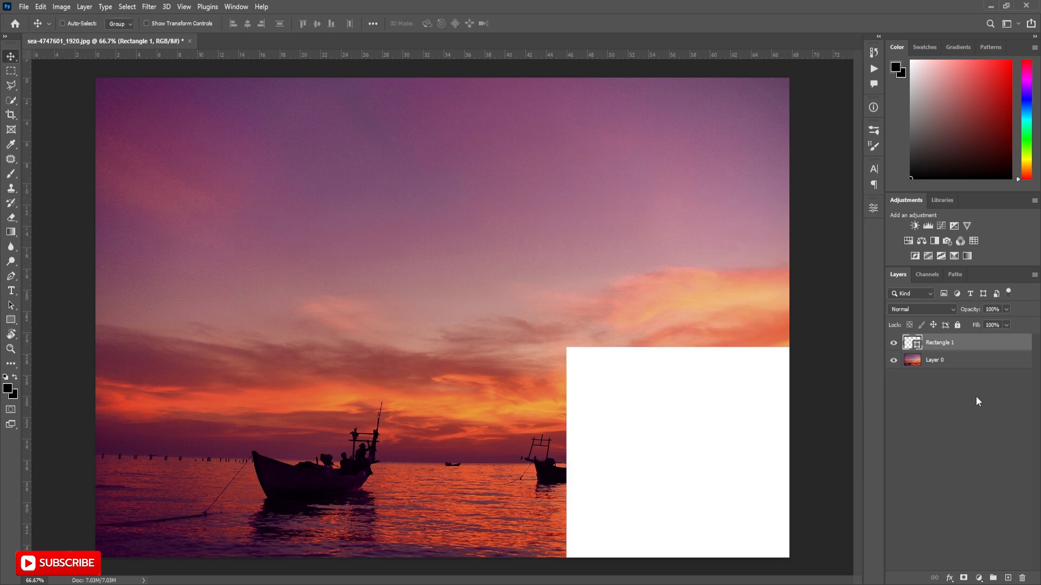
Combine the rectangle and photo layers into one smart object and enter Free Transform
click(936, 360)
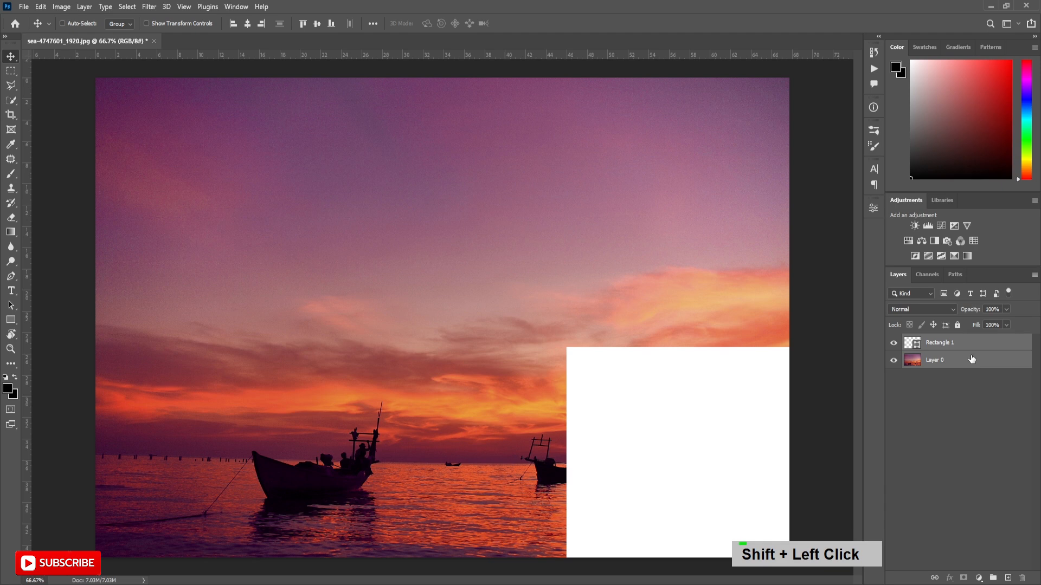
right_click(936, 360)
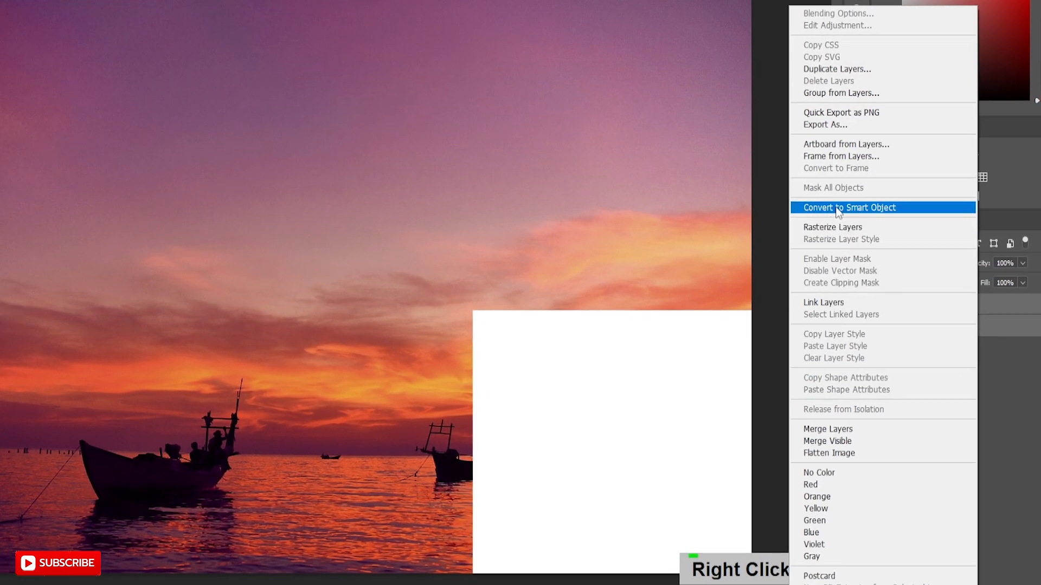
click(849, 207)
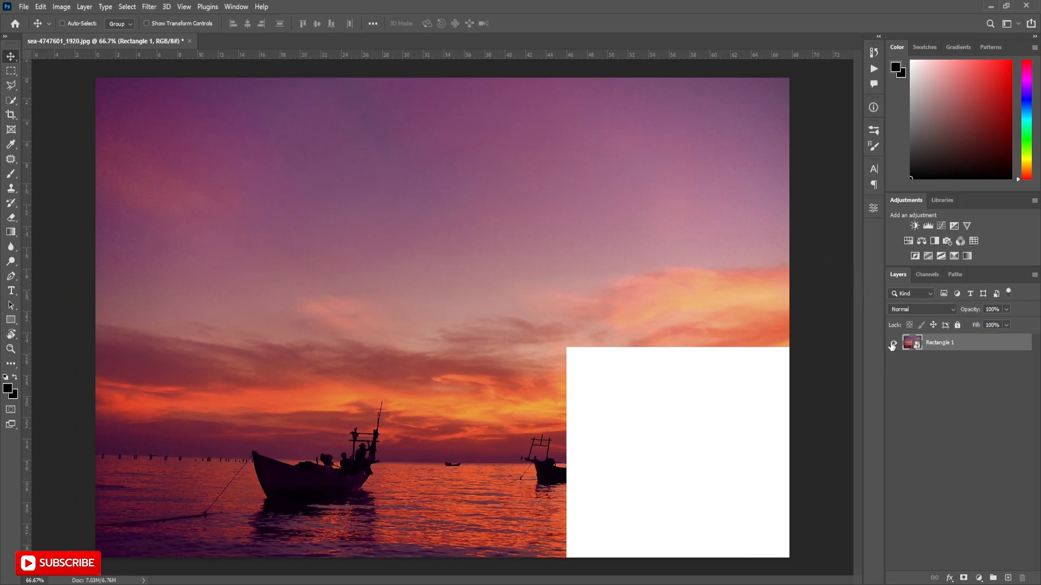
key(ctrl+t)
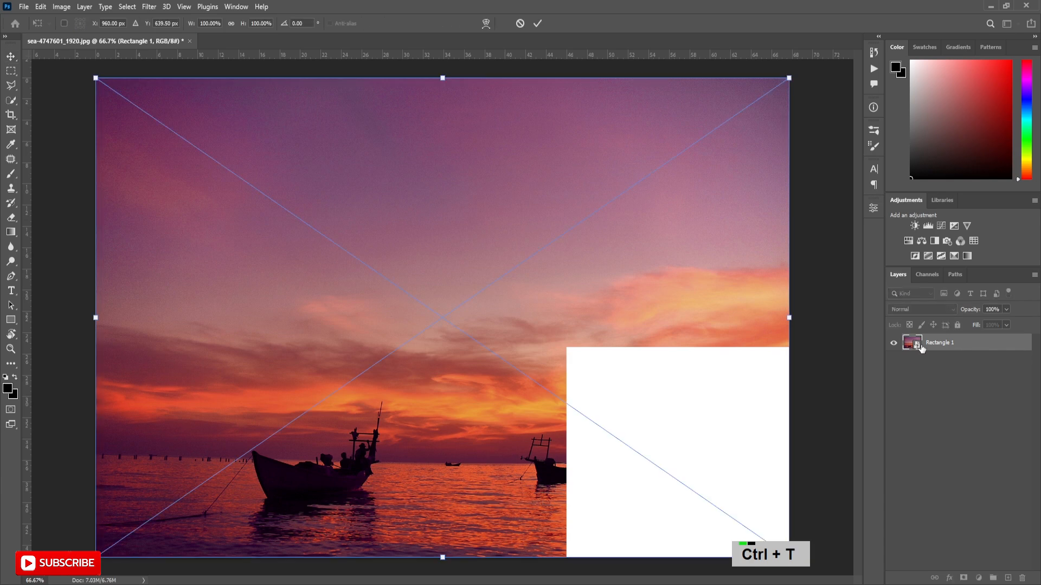
Warp the bottom-right corner and its handles up and left into a curling white page
scroll(down, 3)
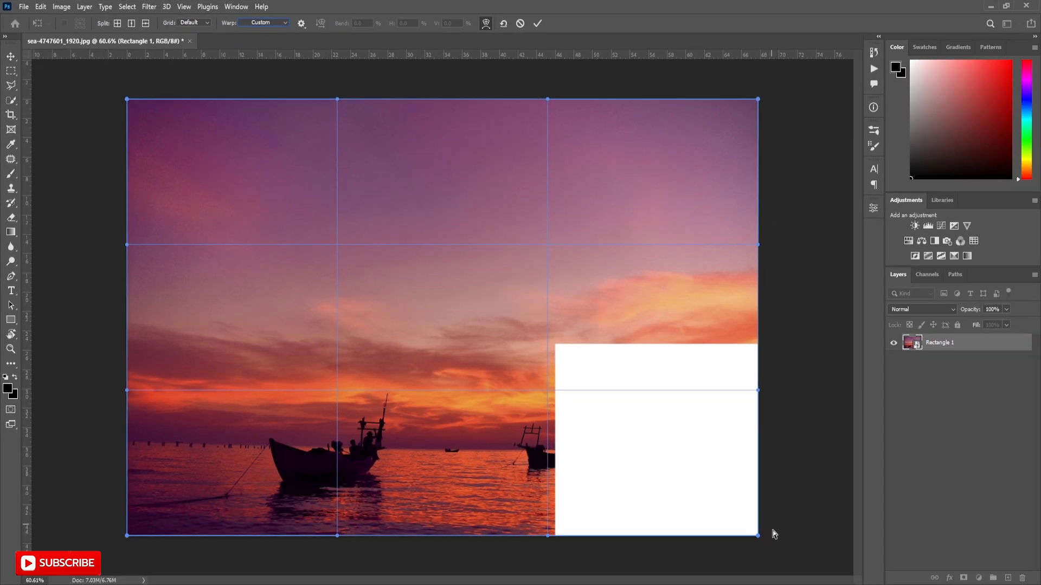
drag(755, 534, 718, 496)
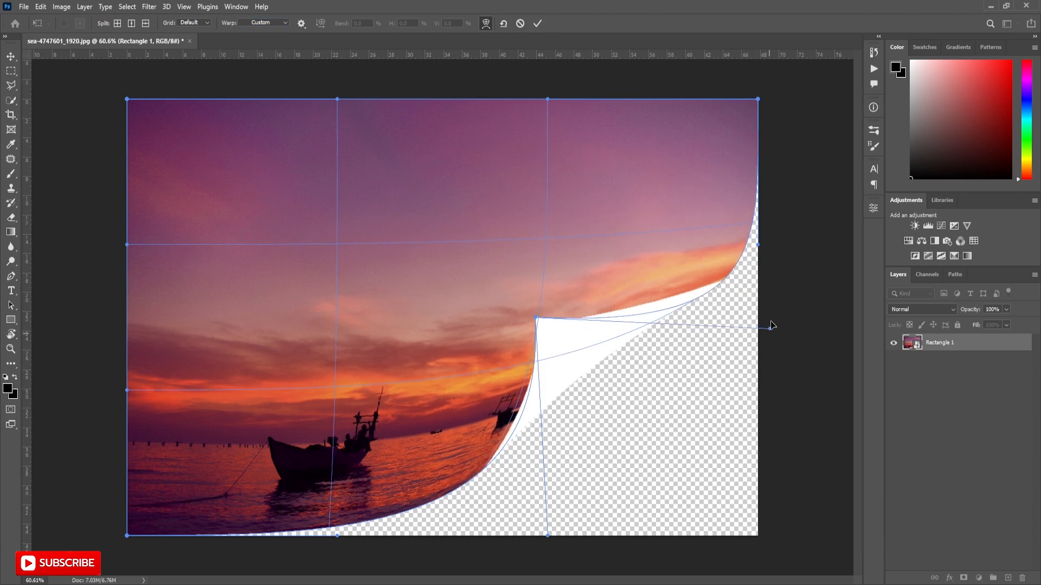
drag(770, 326, 774, 370)
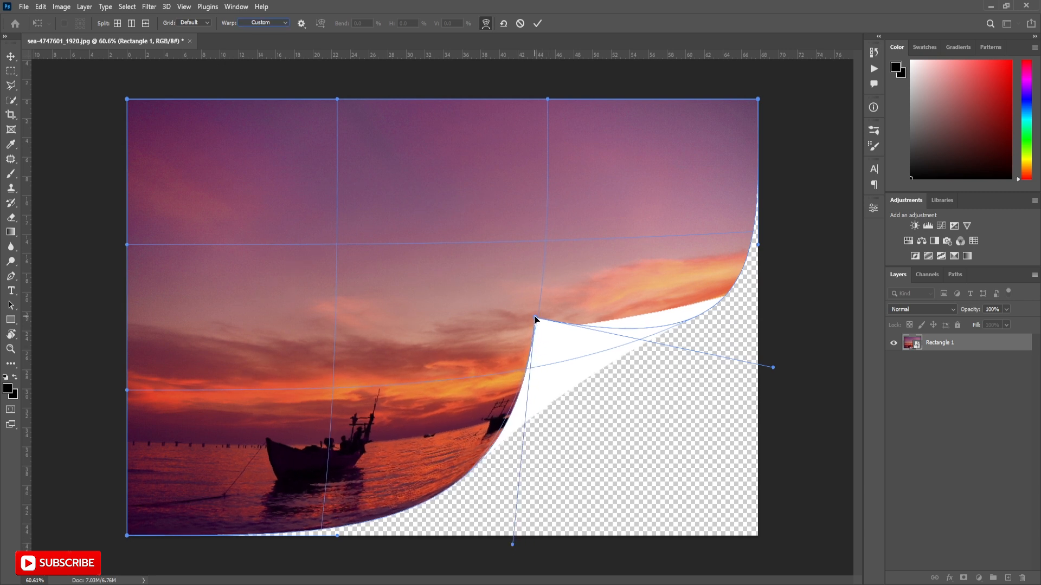
drag(535, 320, 539, 284)
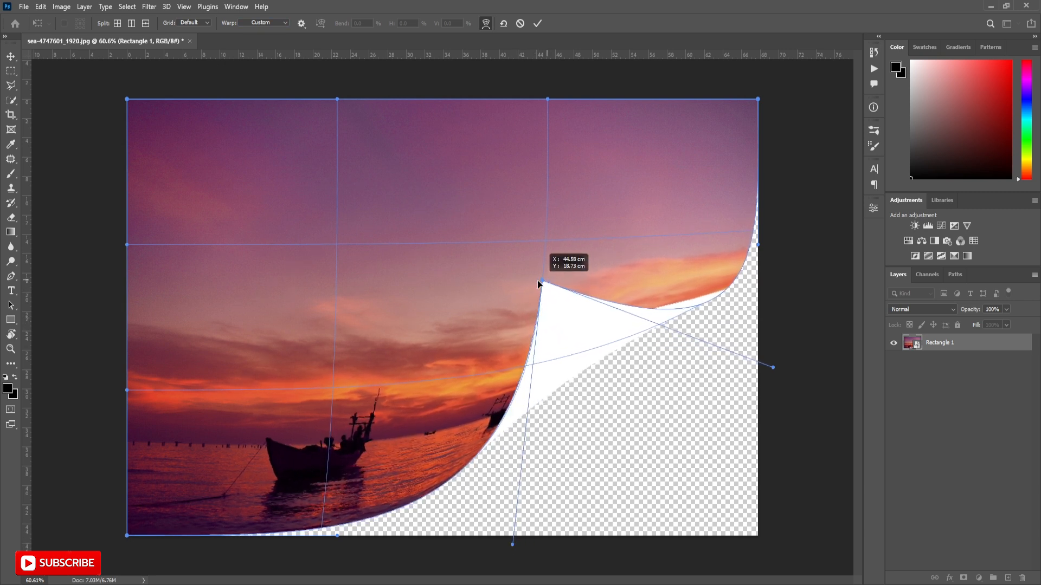
drag(537, 282, 773, 369)
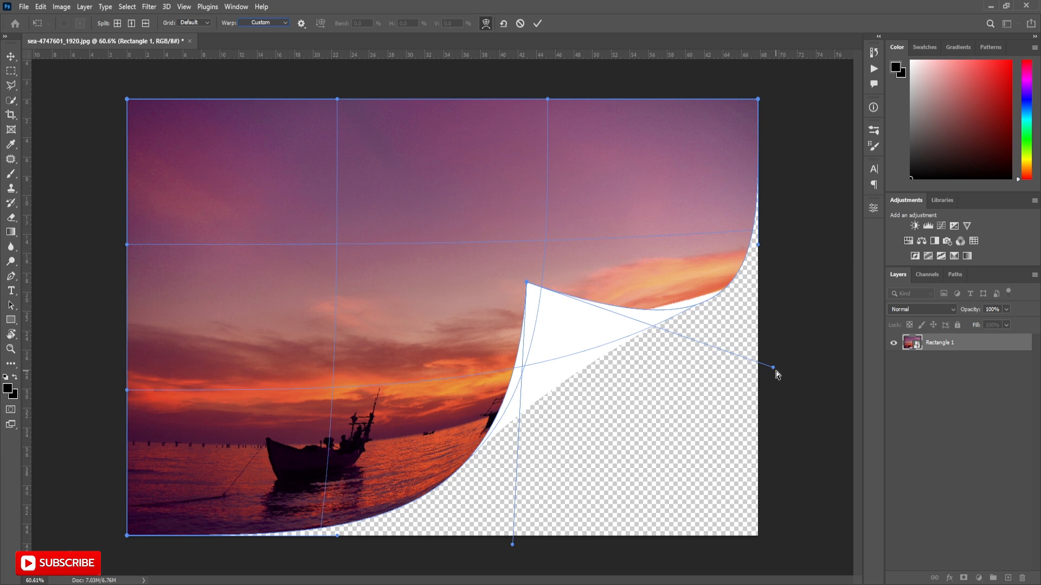
drag(772, 367, 763, 296)
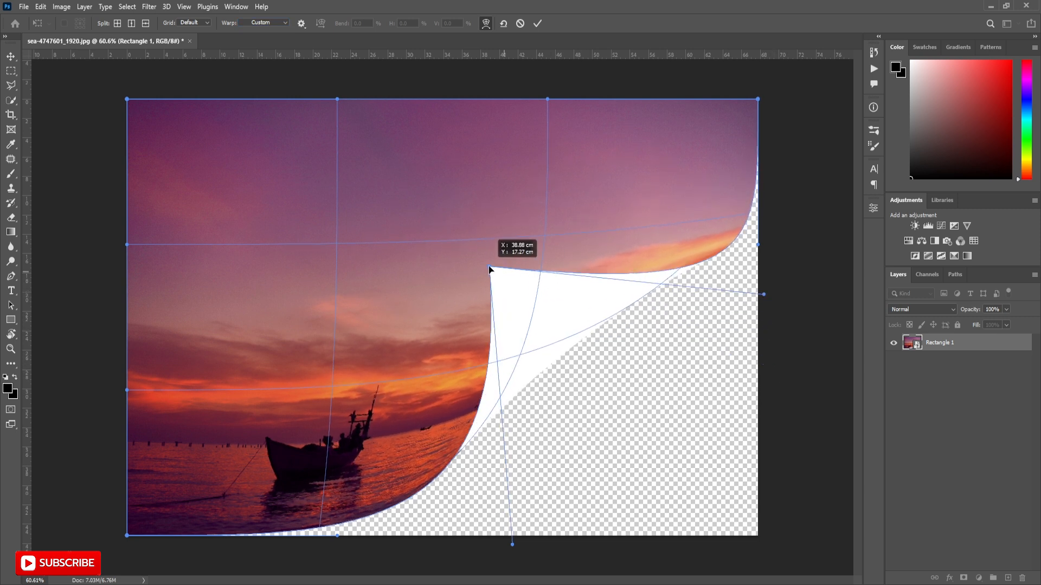
drag(490, 270, 491, 272)
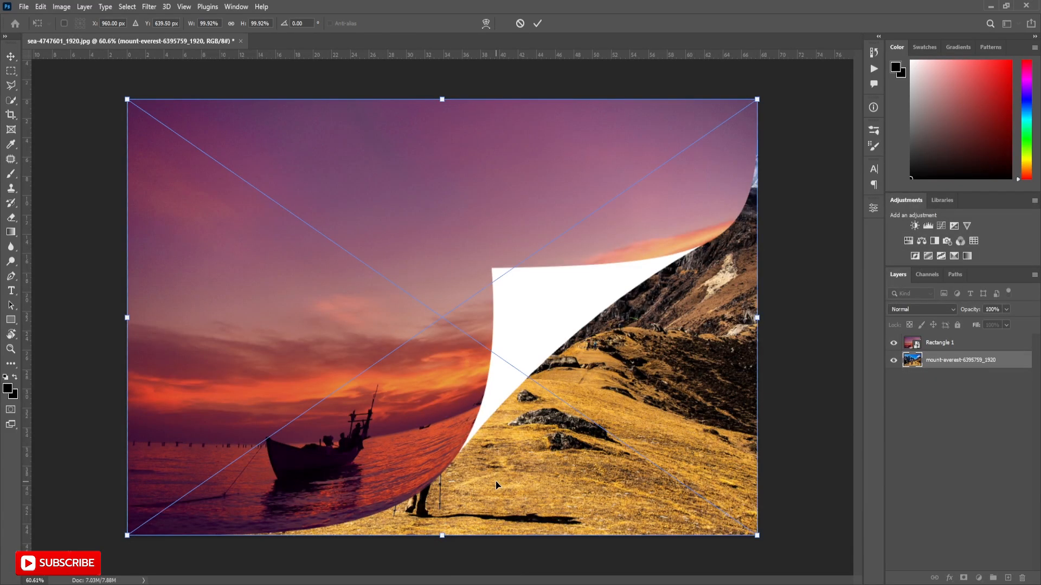
Commit the mountain photo's placement, then select the curled sea photo layer
click(538, 23)
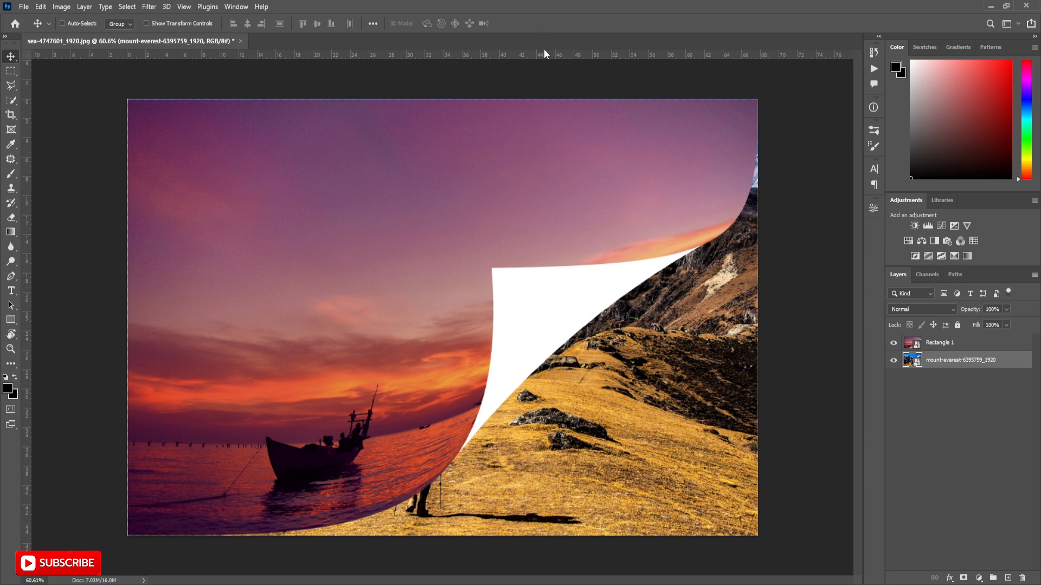
mouse_move(583, 469)
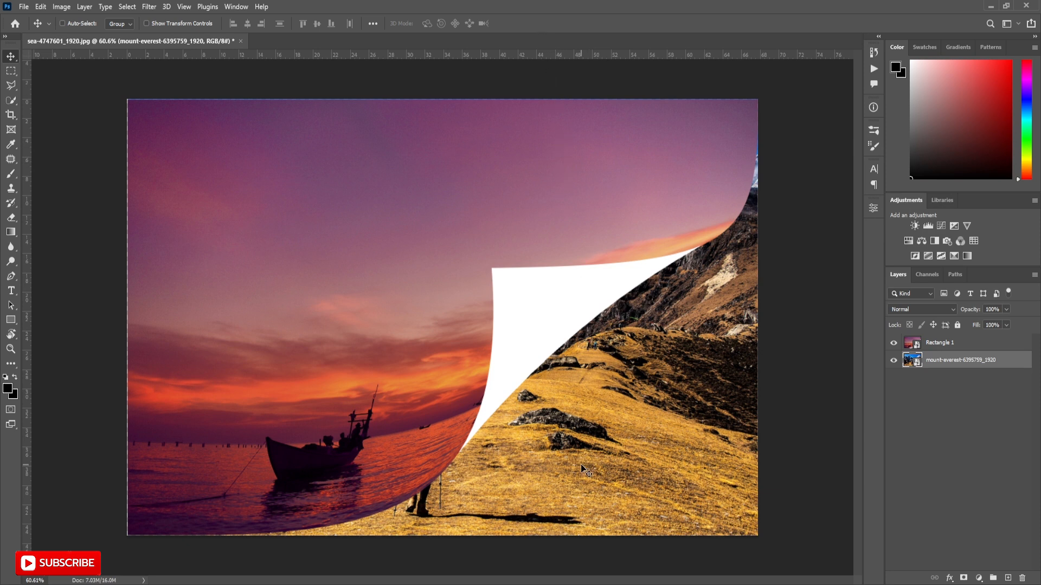
click(949, 342)
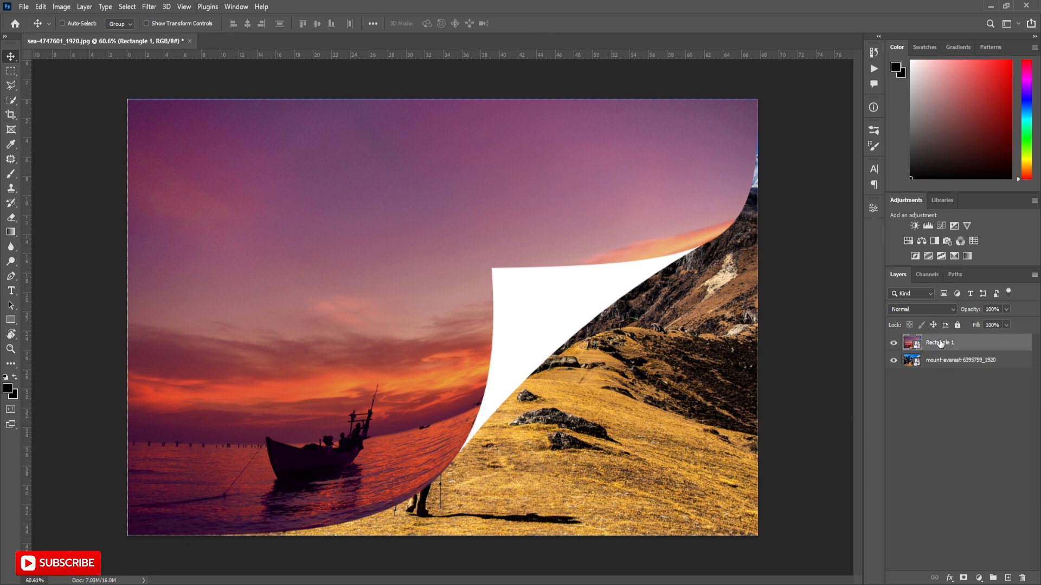
Ctrl-click the Rectangle 1 thumbnail to load the sea photo's outline as a selection
click(912, 343)
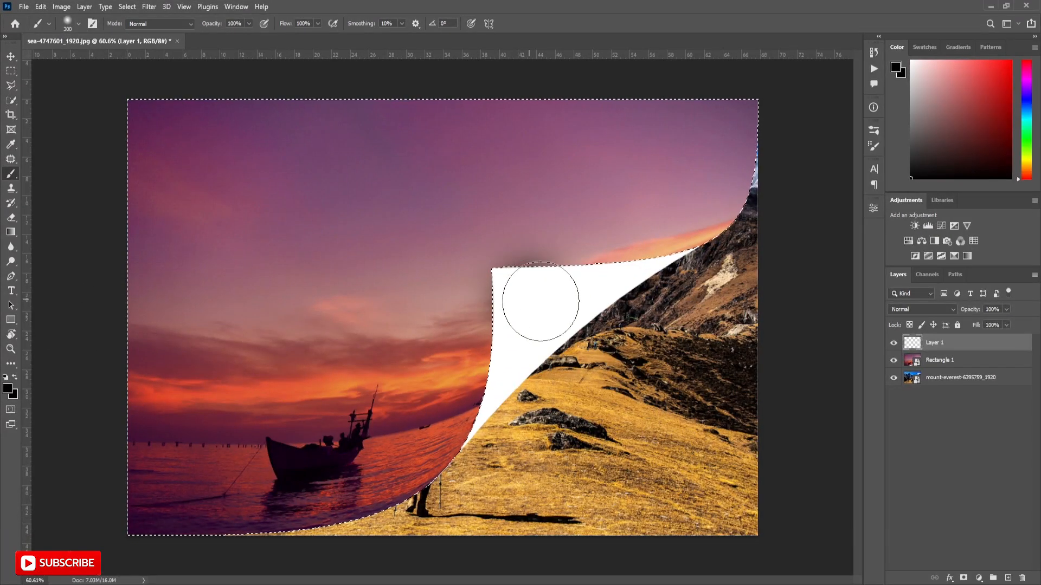
Paint more shadow along the curl, set the layer to Multiply at 63%, and deselect
drag(539, 301, 505, 443)
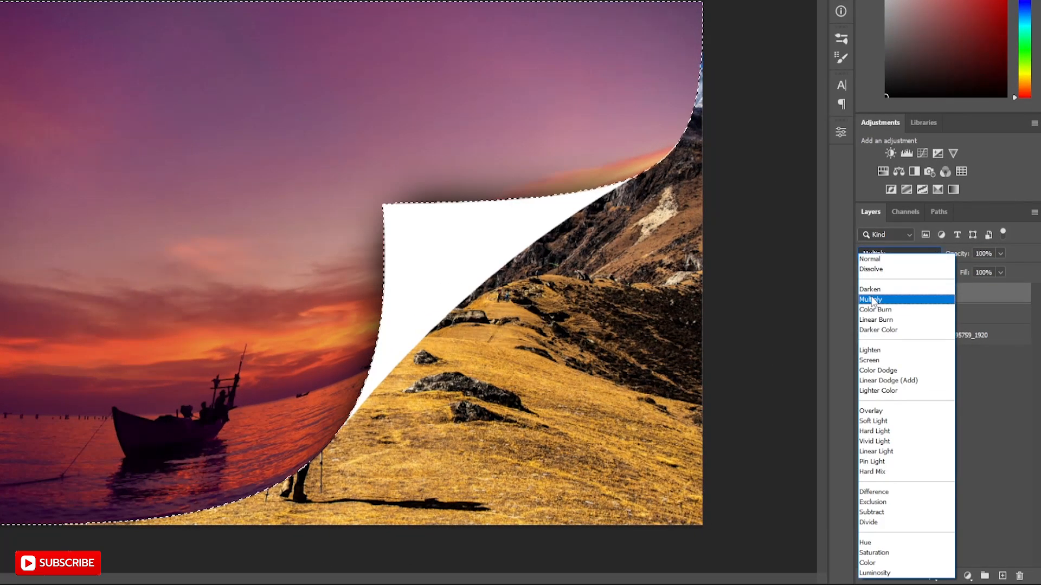
click(870, 299)
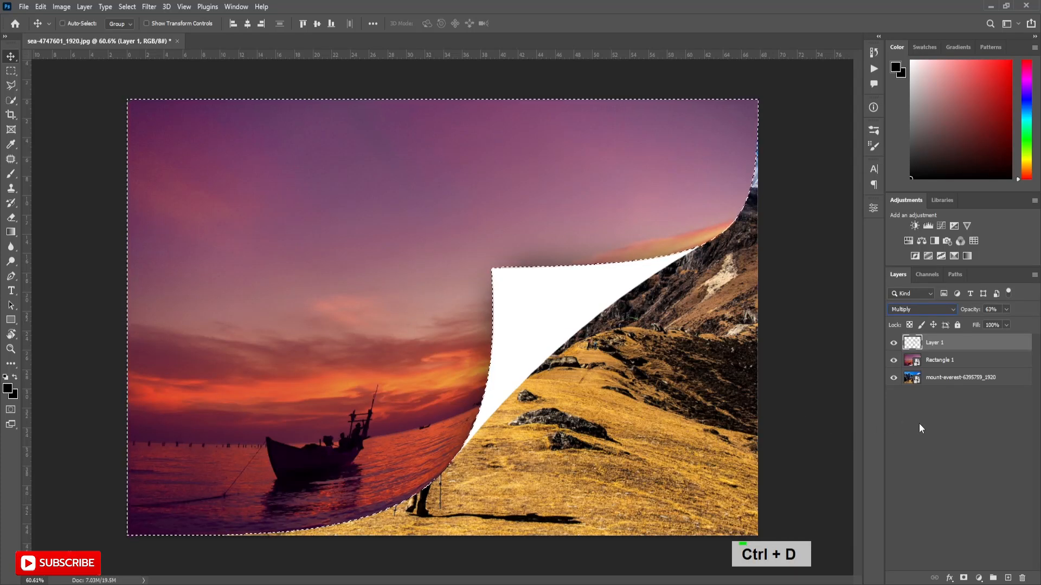
key(ctrl+d)
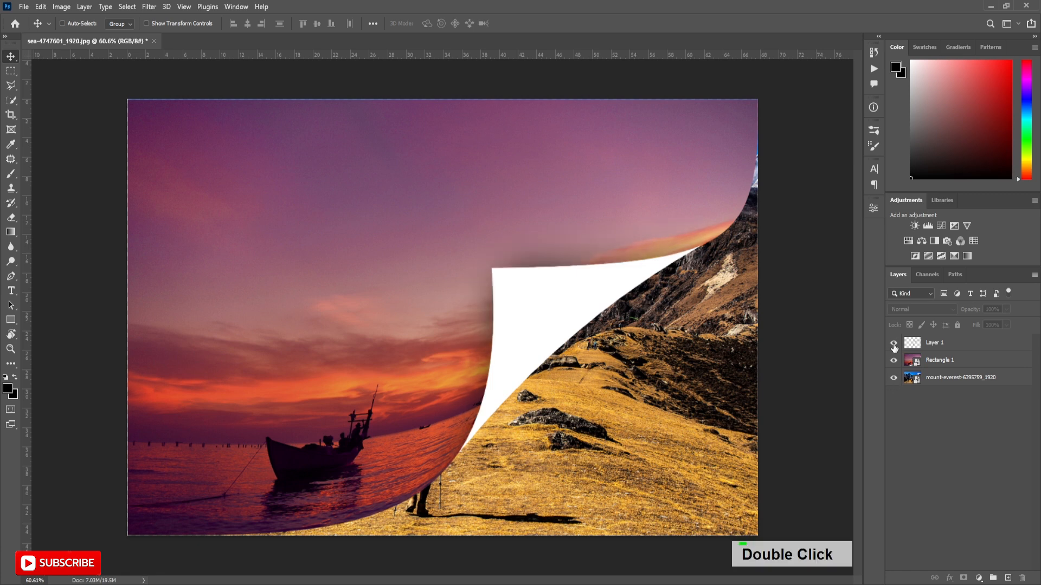
Add a Drop Shadow effect to the Rectangle 1 layer and adjust its opacity
click(940, 360)
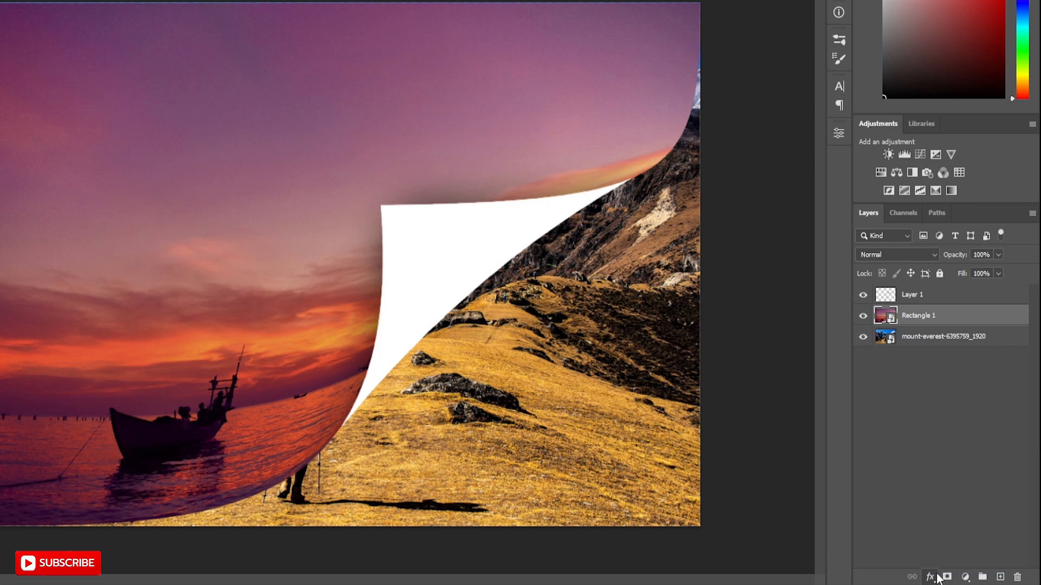
click(928, 576)
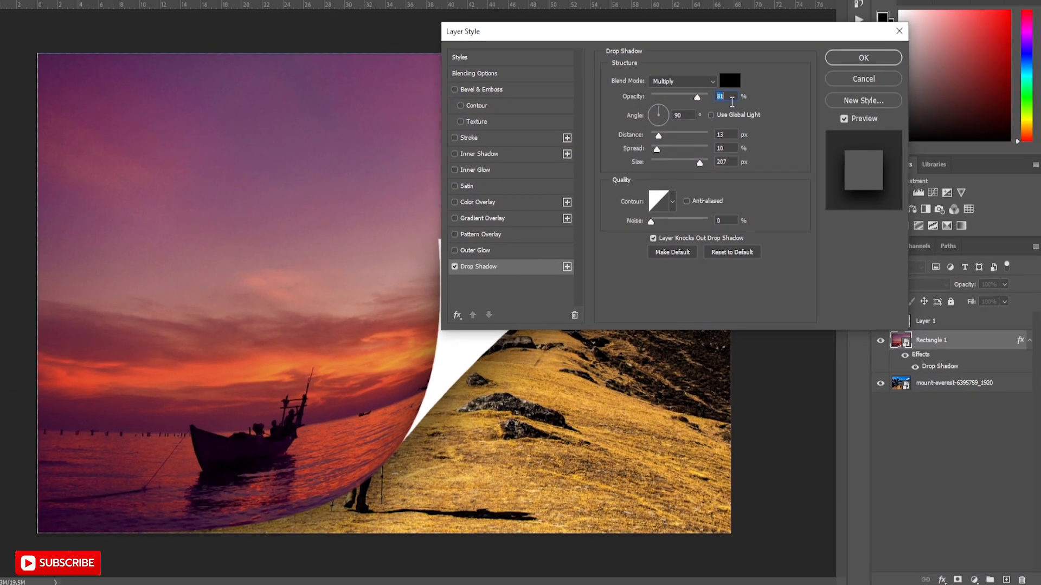
click(862, 58)
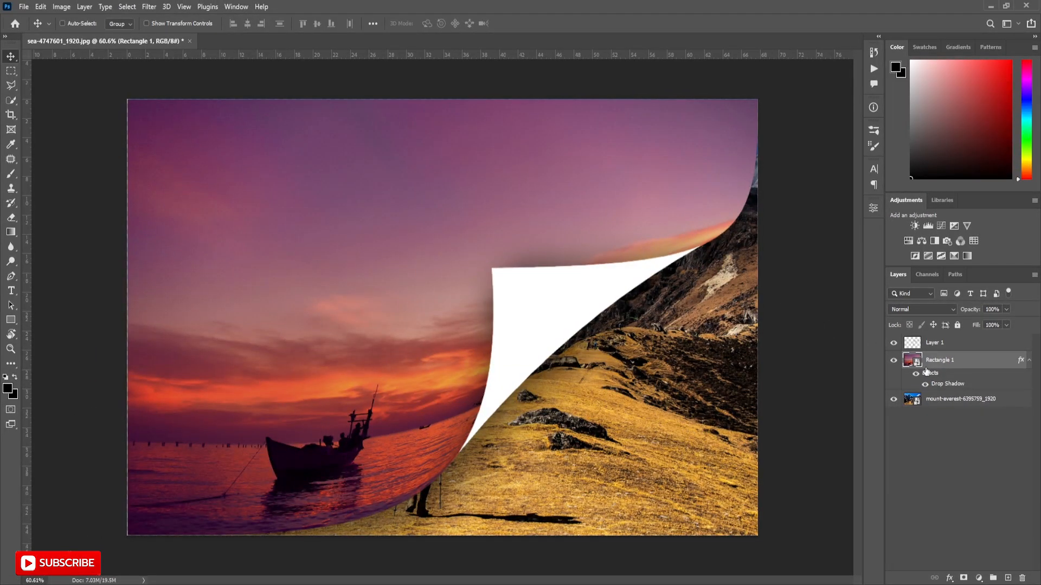
Inside the smart object, fill the rectangle with a black-to-white gradient and save
double_click(911, 360)
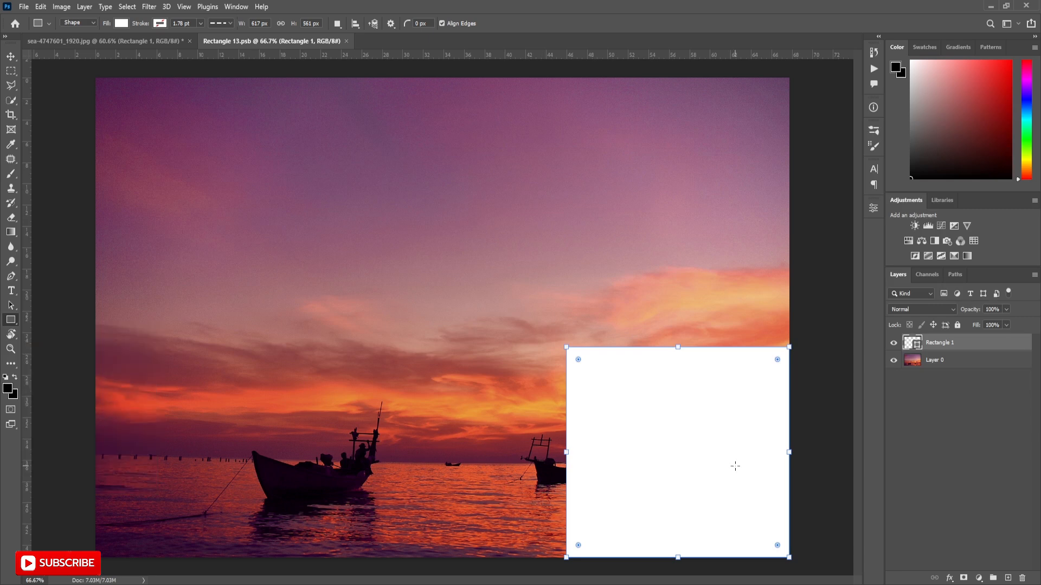
click(94, 44)
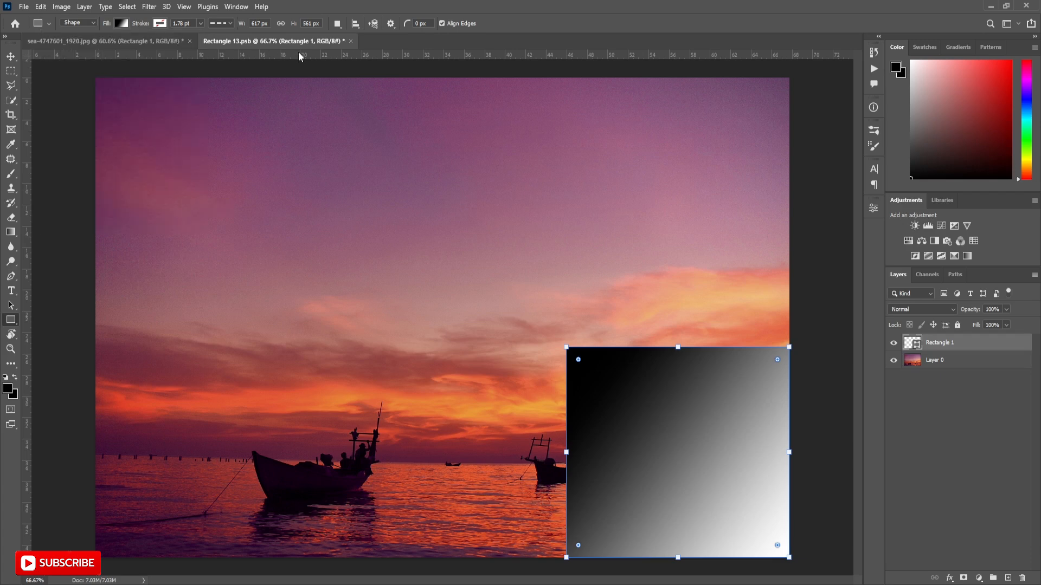
key(ctrl+s)
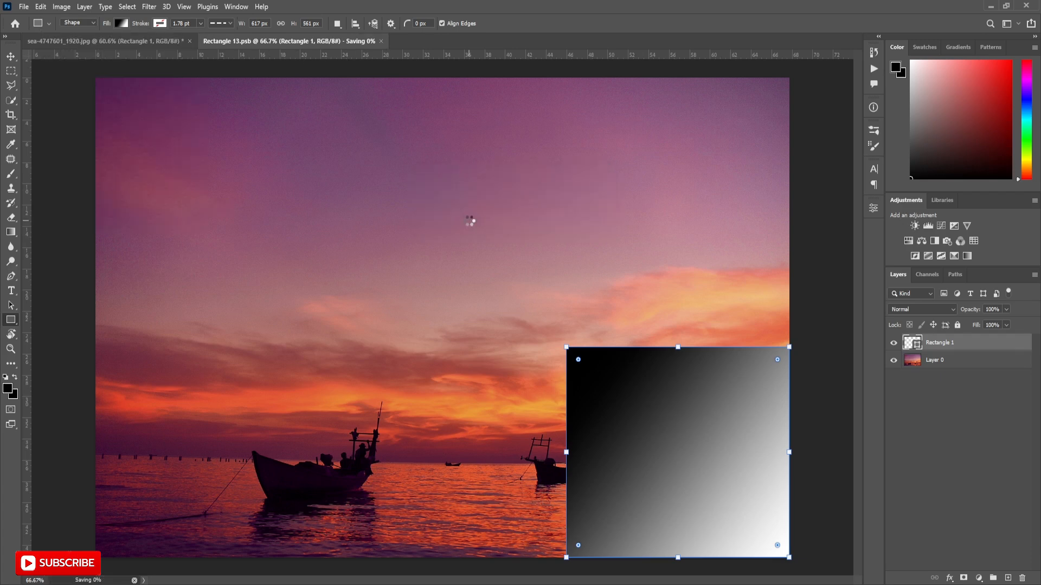
click(80, 41)
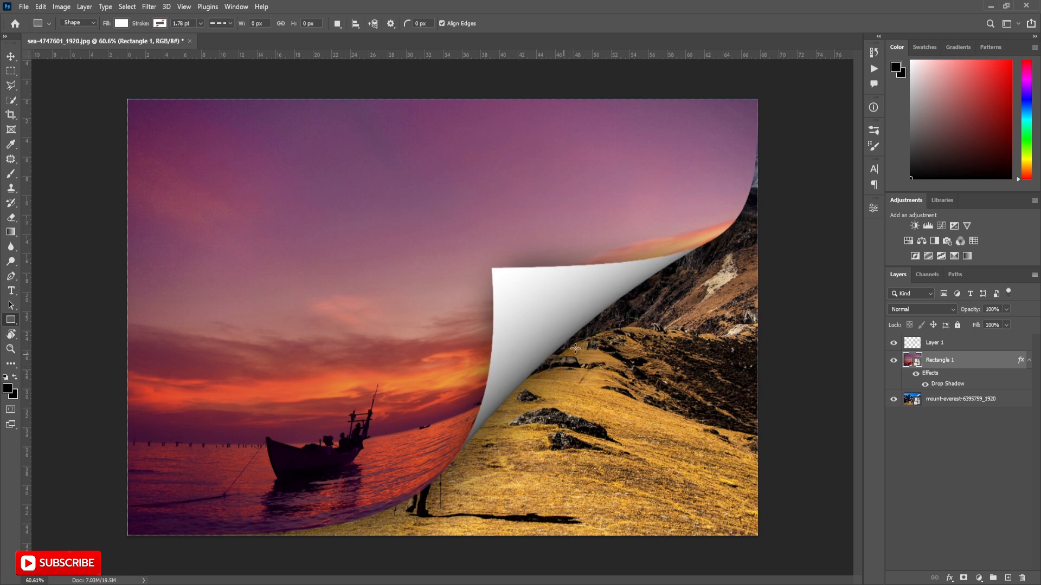